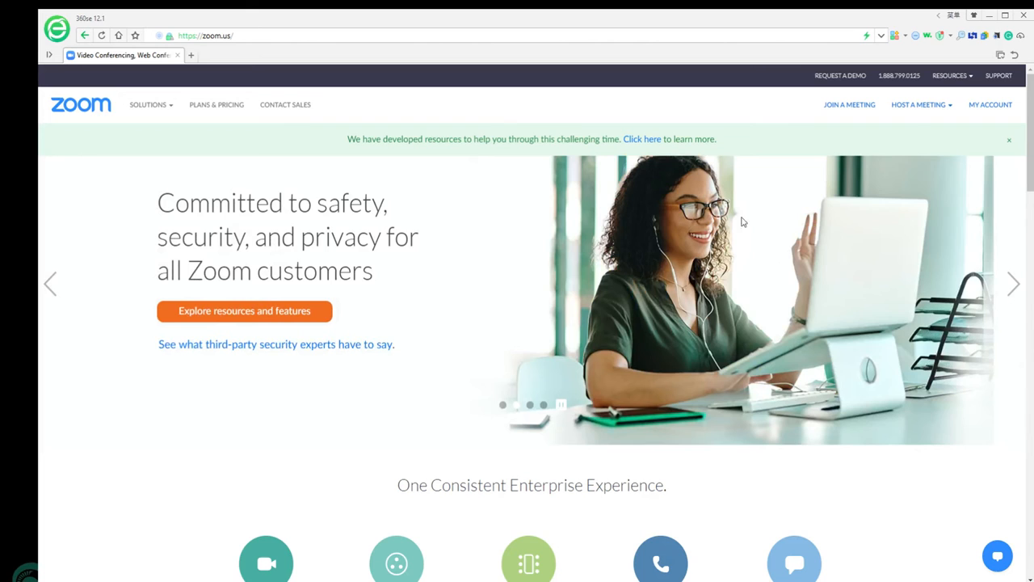
pyautogui.moveTo(976, 116)
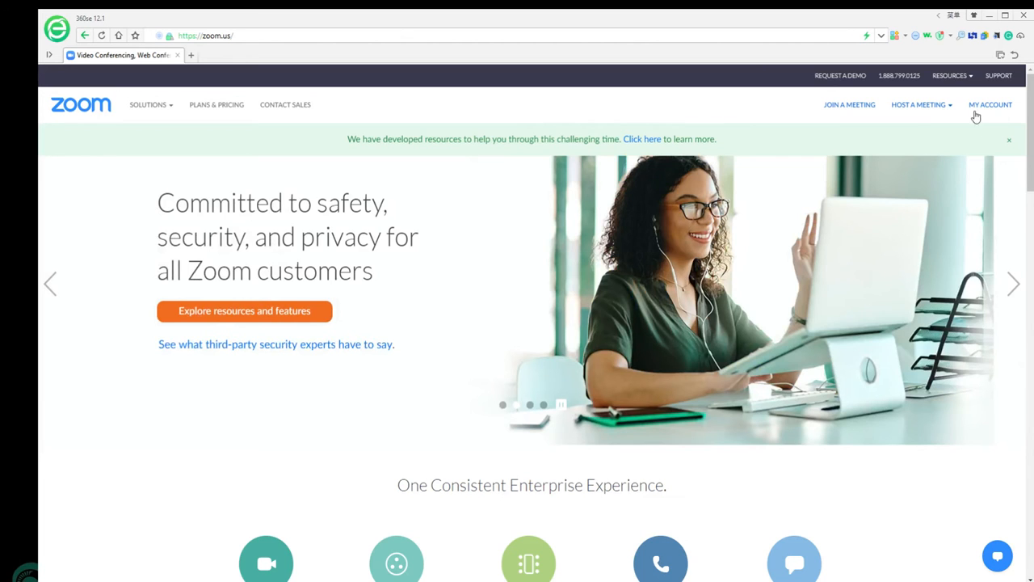
# Step: Go to My Account's Meetings list and begin scheduling a new meeting
pyautogui.click(991, 104)
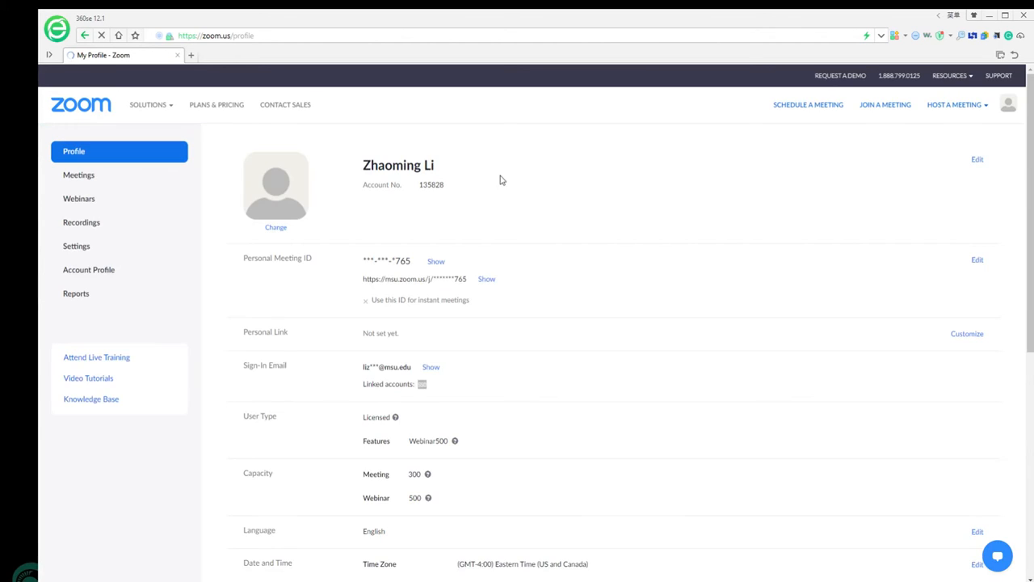
pyautogui.click(78, 175)
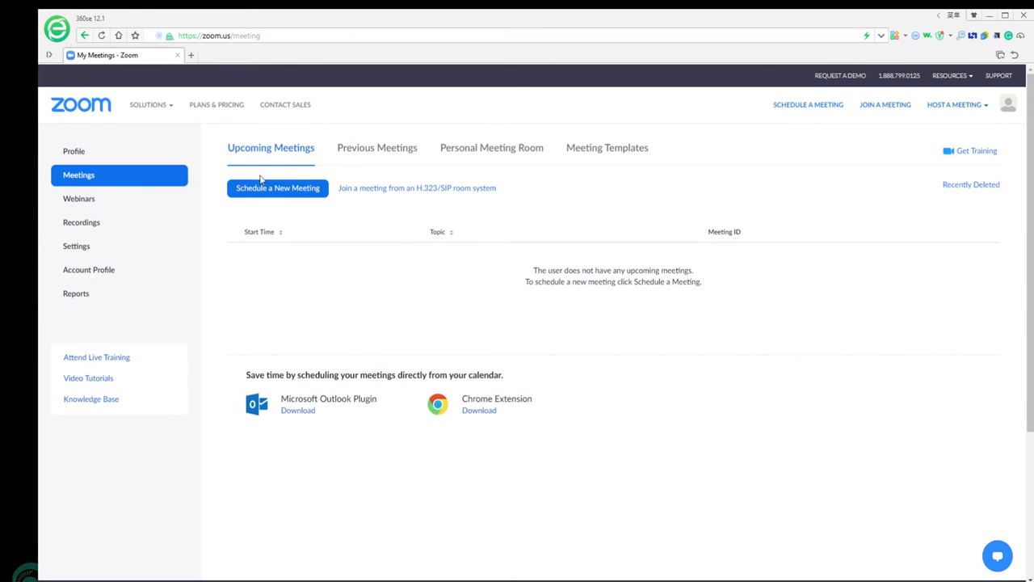
pyautogui.click(278, 187)
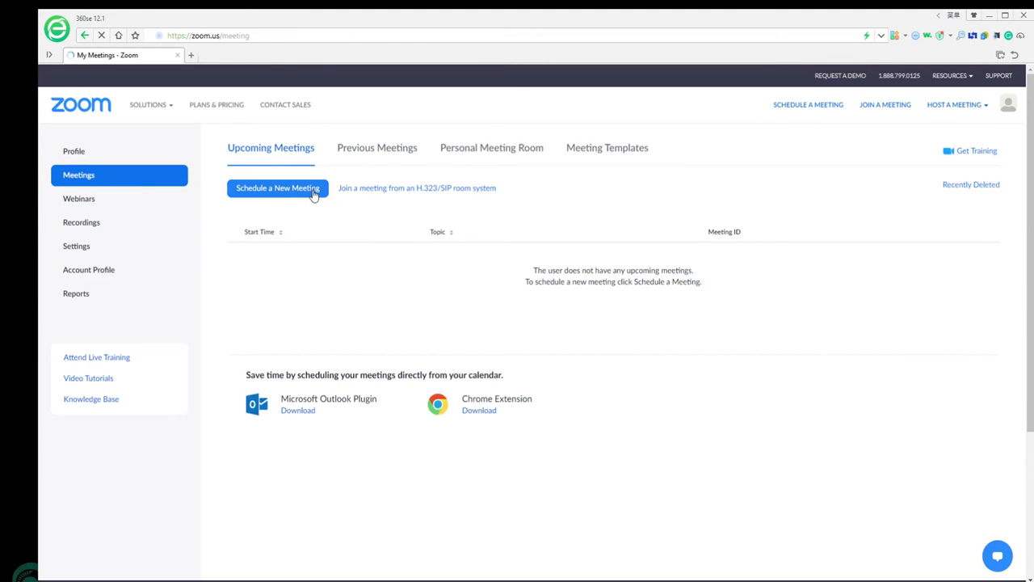
# Step: Set the topic to 'My Meeting' and review the When date and time fields
pyautogui.click(278, 187)
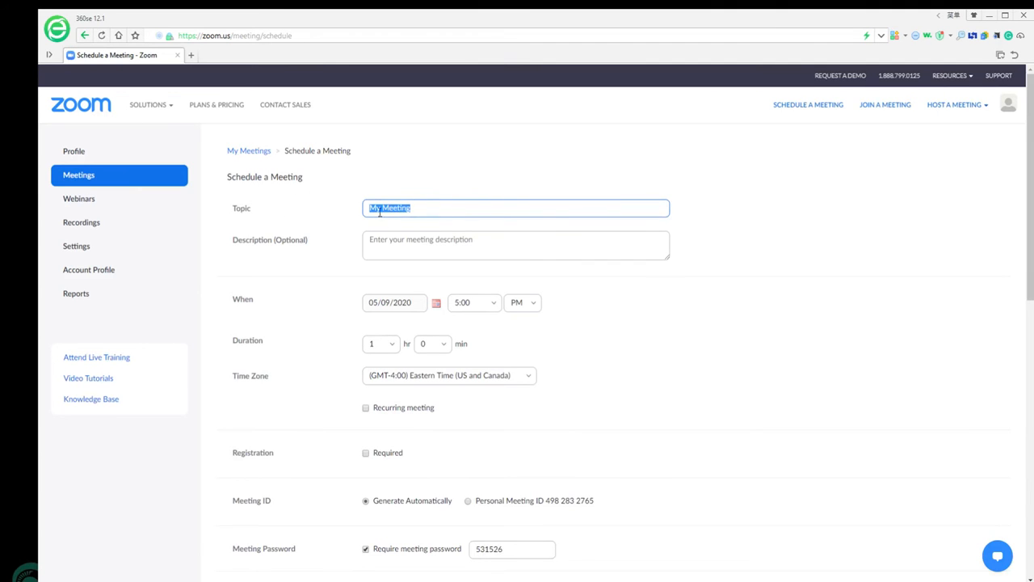
pyautogui.moveTo(278, 312)
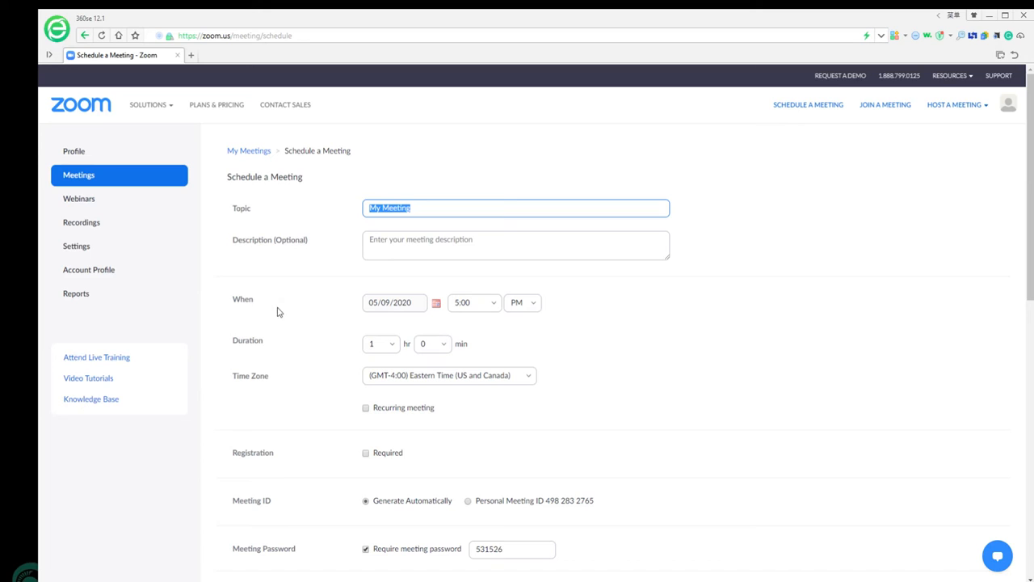
pyautogui.click(394, 302)
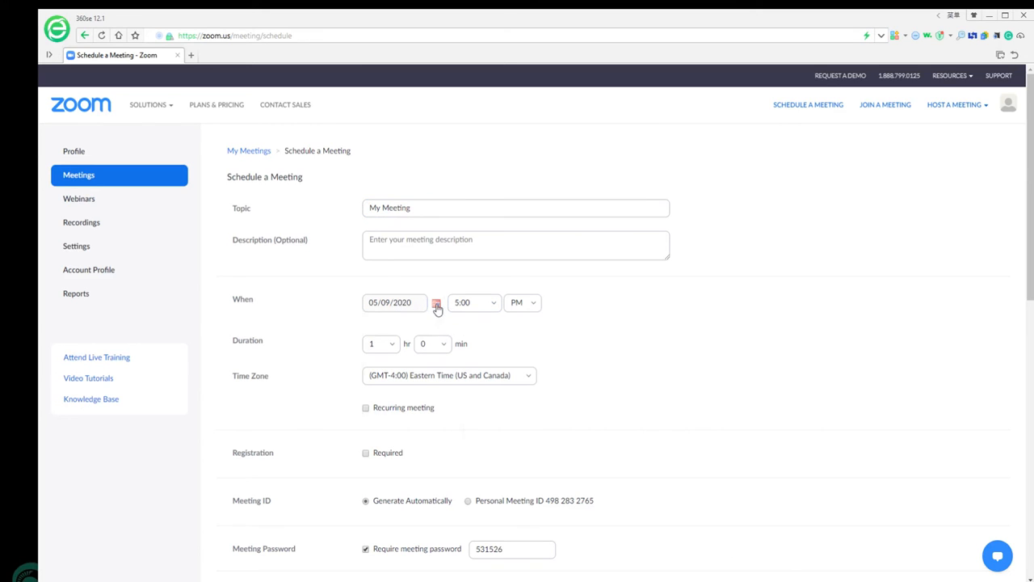
pyautogui.click(472, 302)
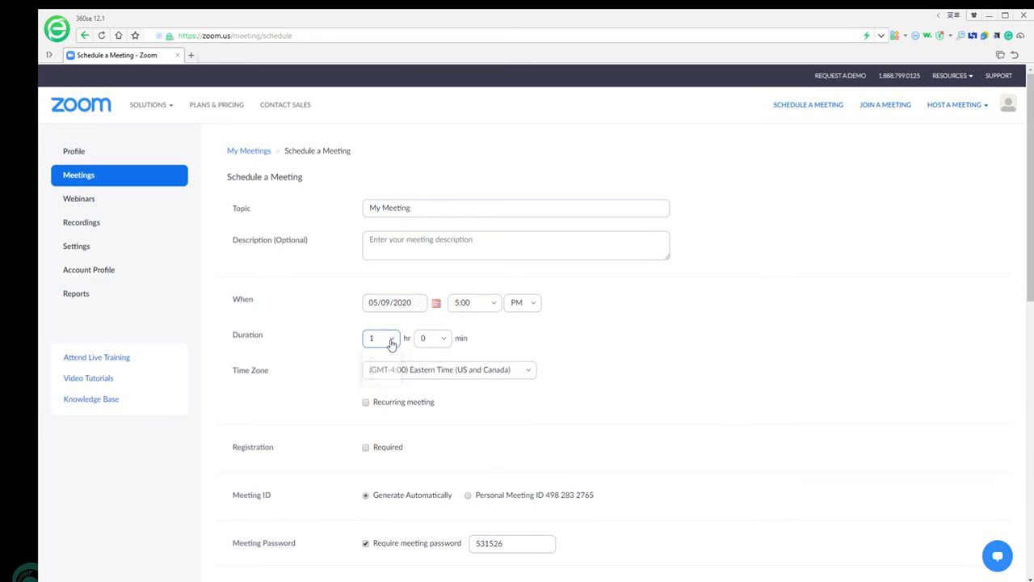
pyautogui.scroll(-3)
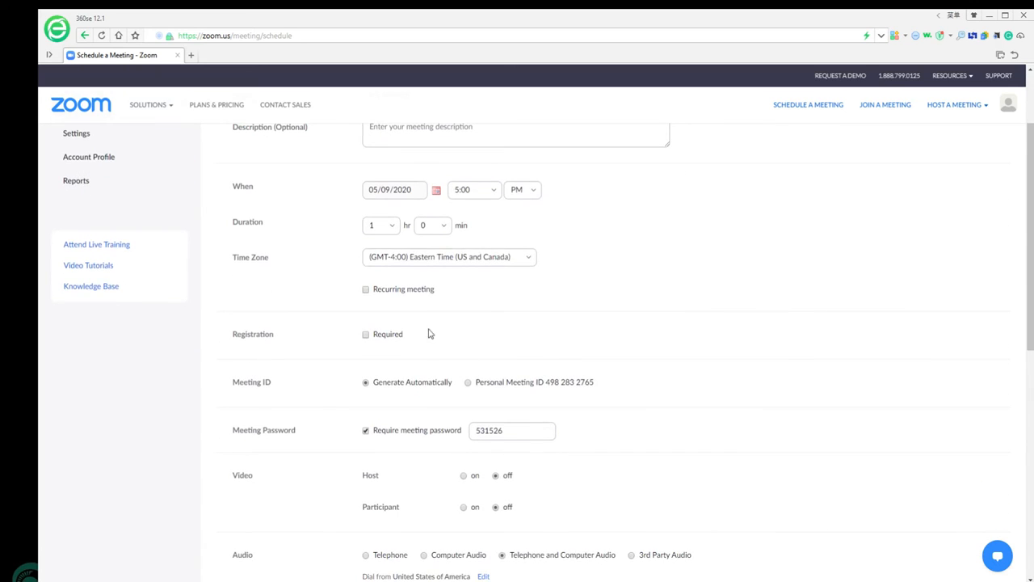
pyautogui.scroll(-3)
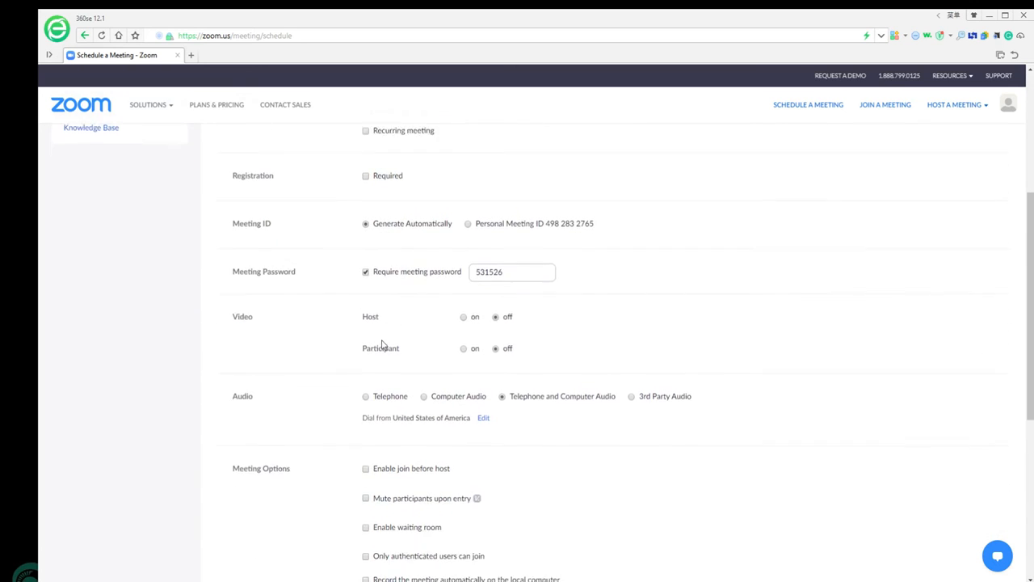
pyautogui.scroll(-3)
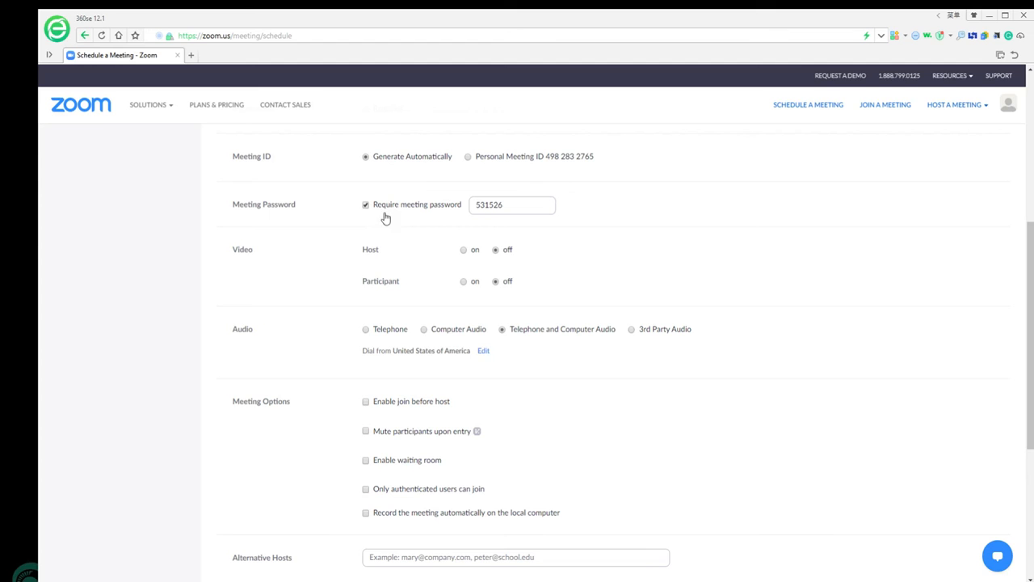
pyautogui.moveTo(508, 254)
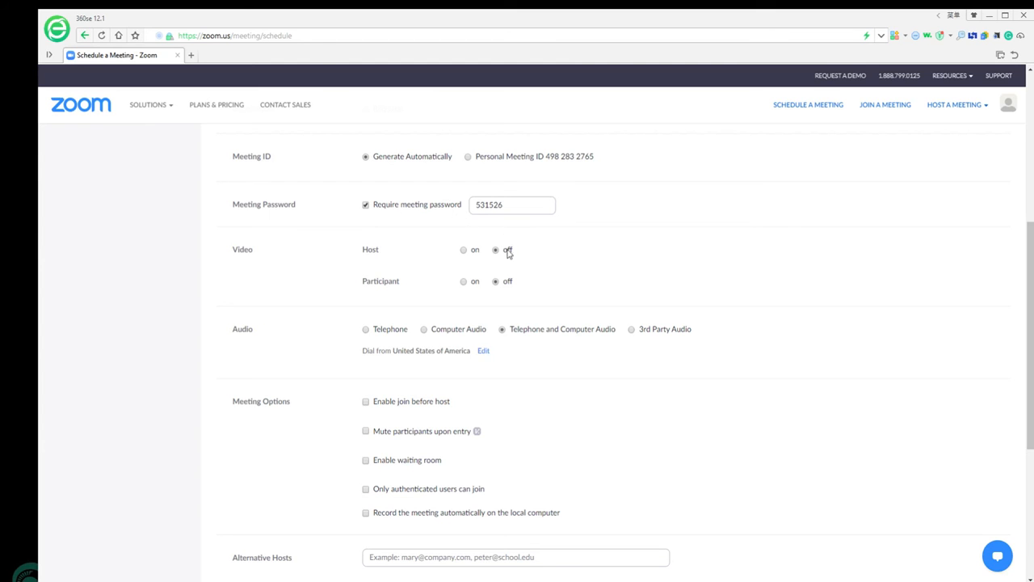
pyautogui.scroll(-3)
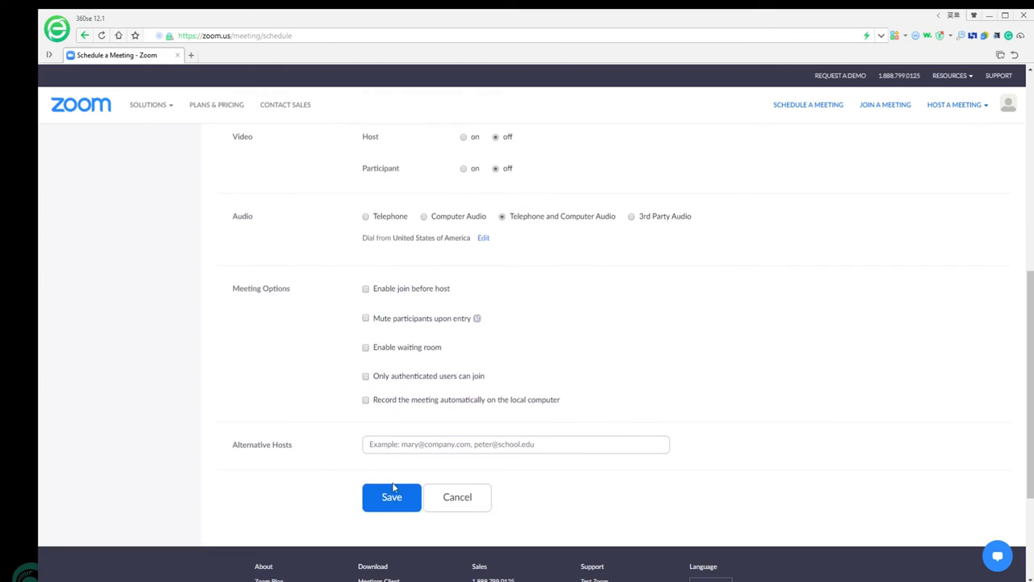
# Step: Save 'My Meeting', copy its meeting invitation to the clipboard, and close the dialog
pyautogui.click(391, 498)
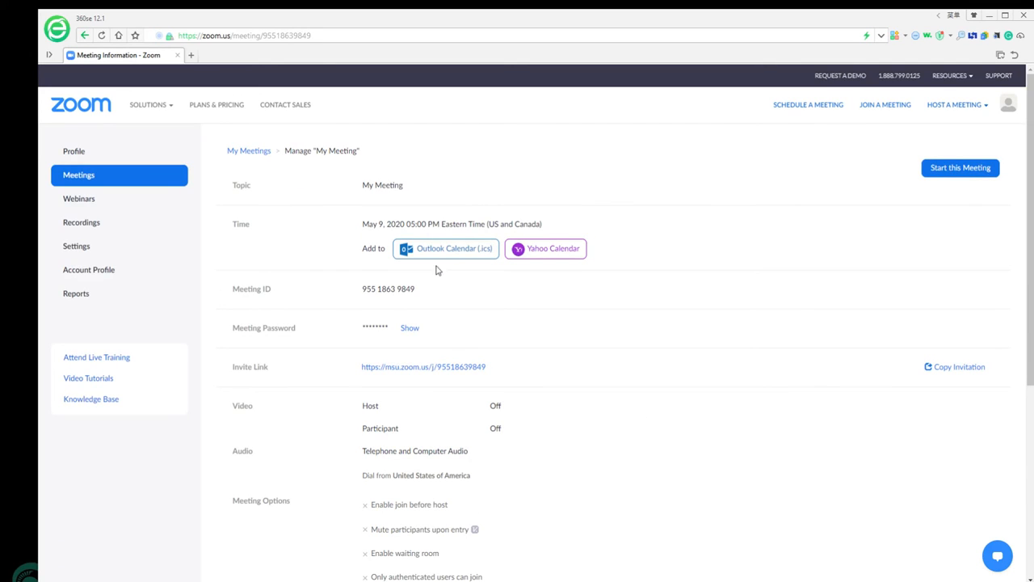
pyautogui.moveTo(602, 273)
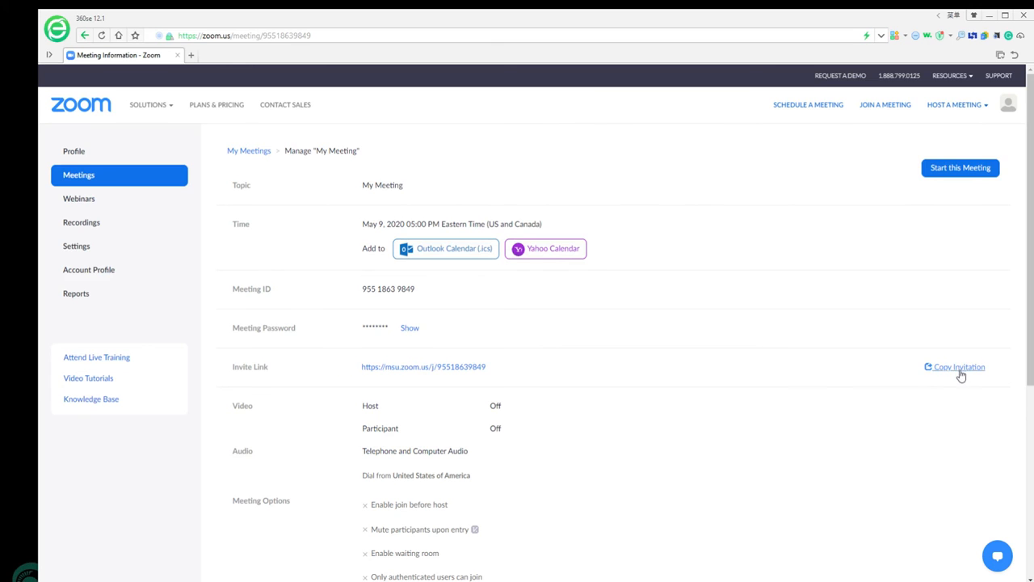
pyautogui.click(960, 366)
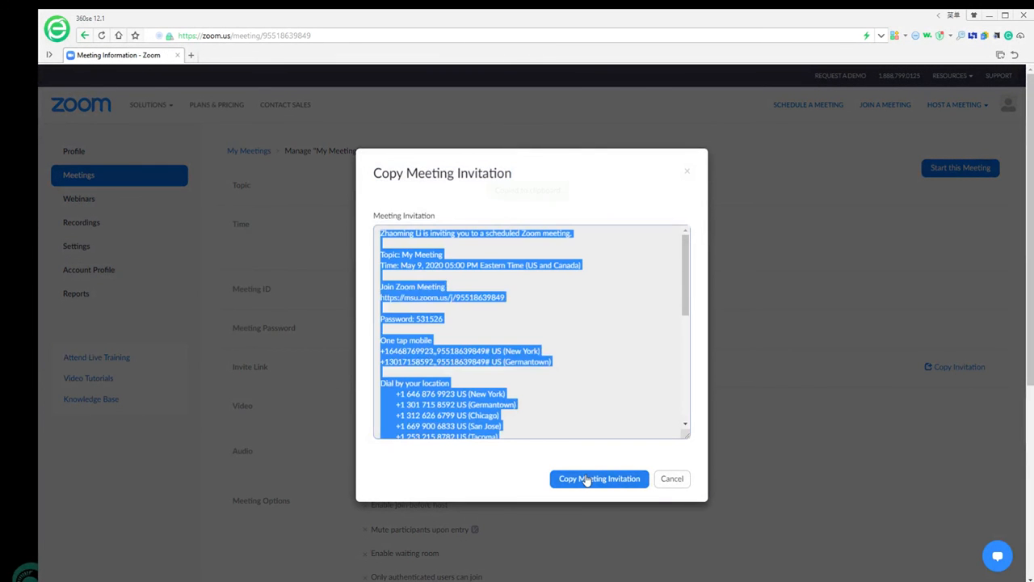
pyautogui.click(598, 478)
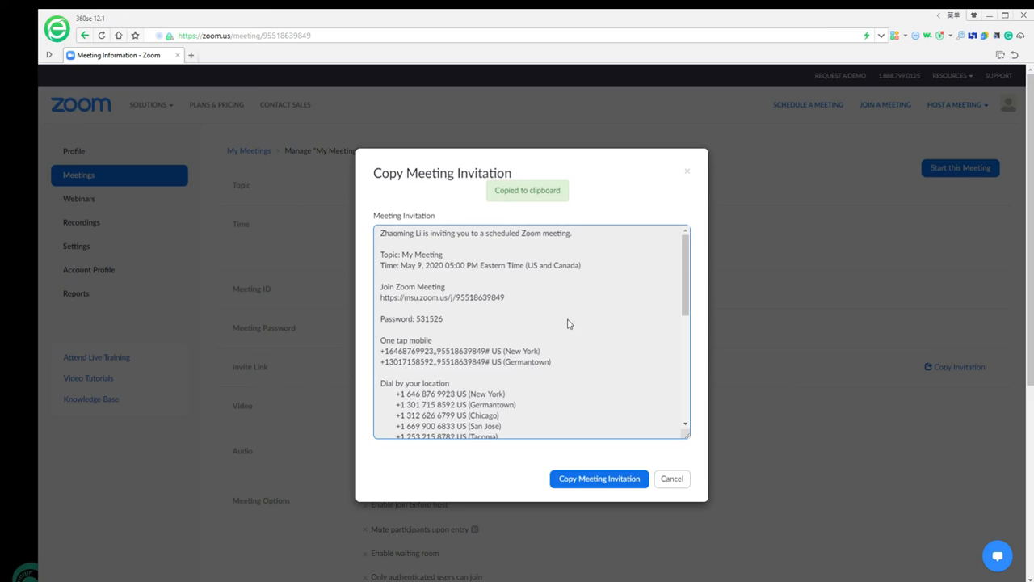
pyautogui.click(673, 478)
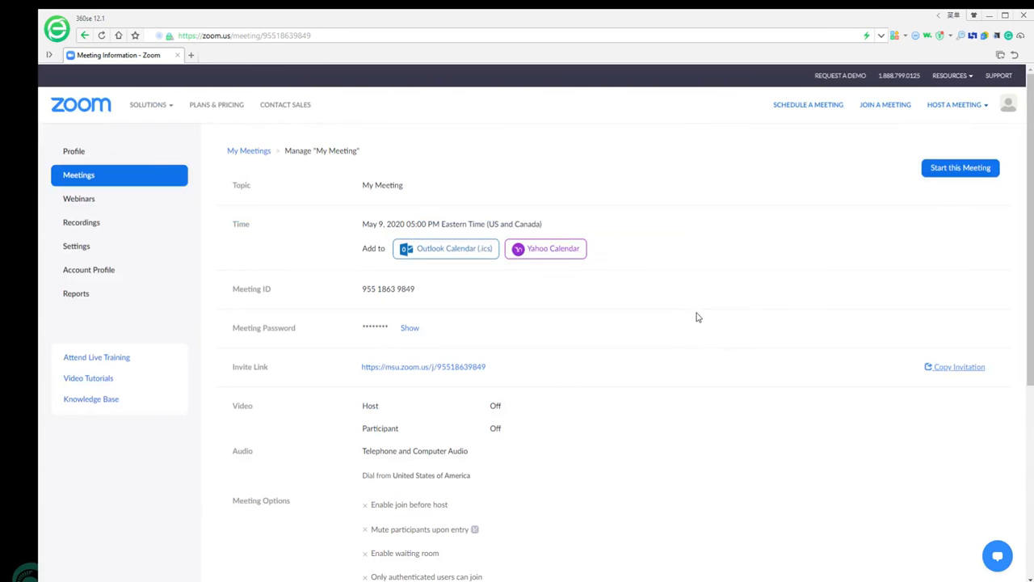